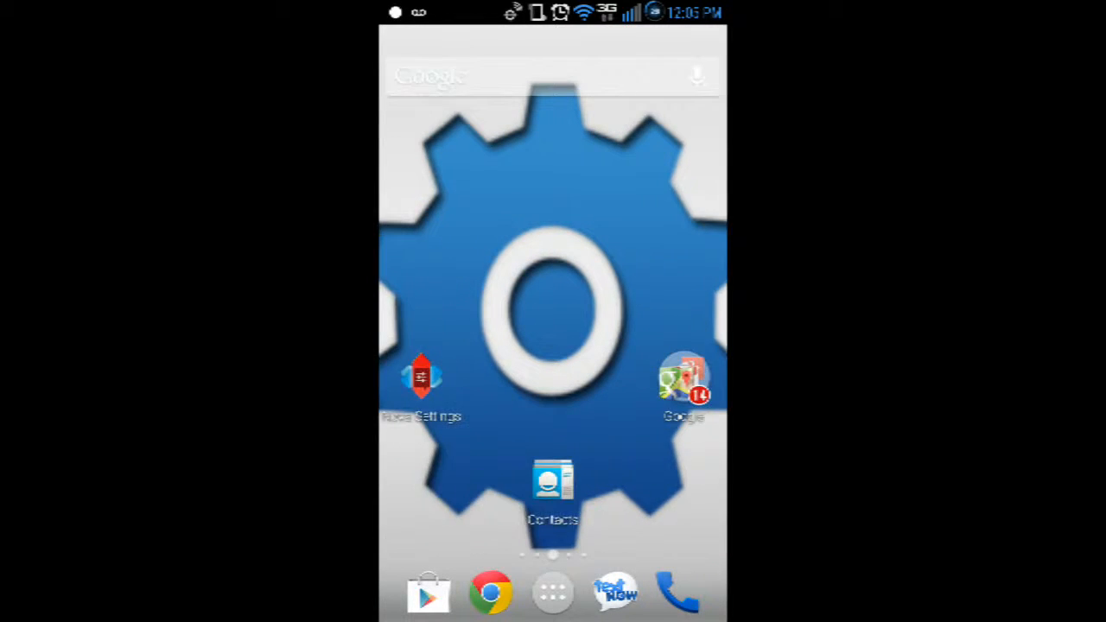
- Launch Flash Gordon and confirm Safe Mode is ticked on its main screen
scroll("left", 3)
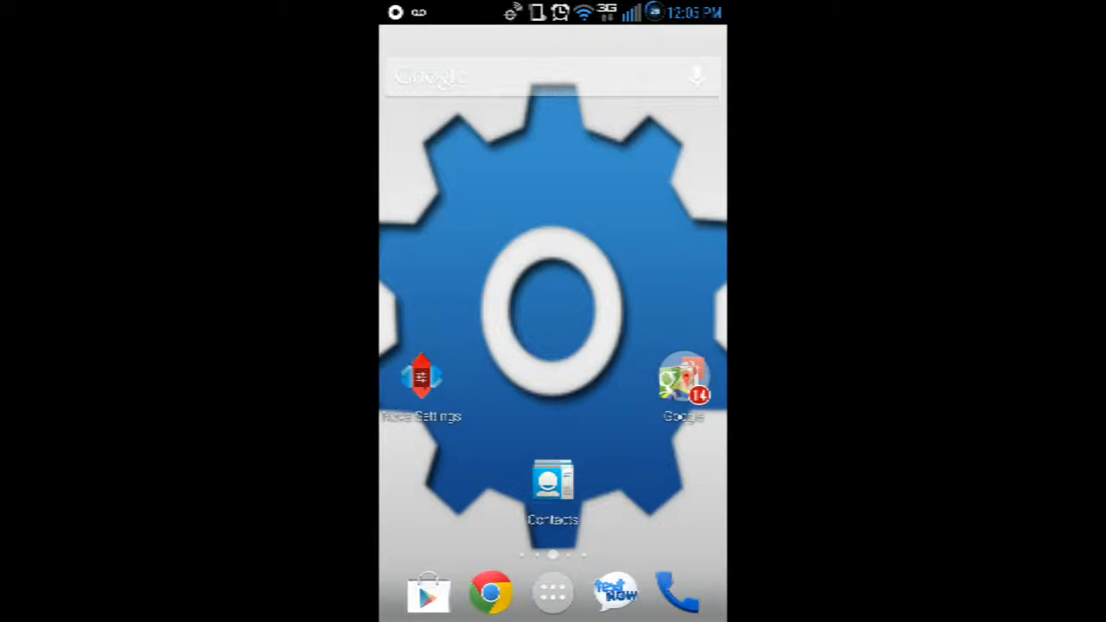
left_click(551, 607)
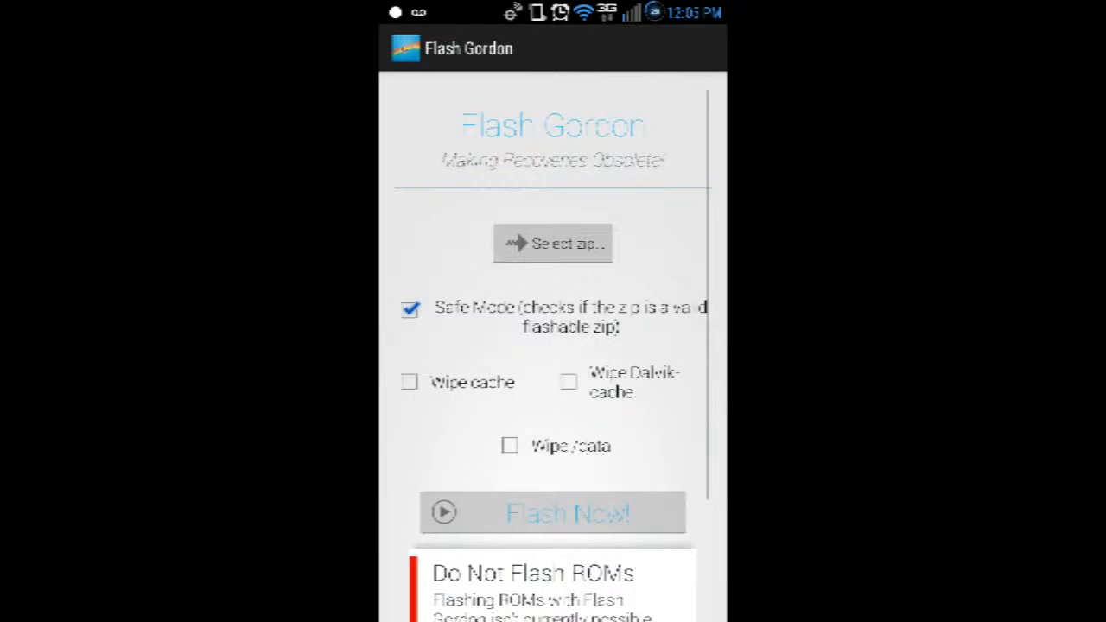
left_click(554, 242)
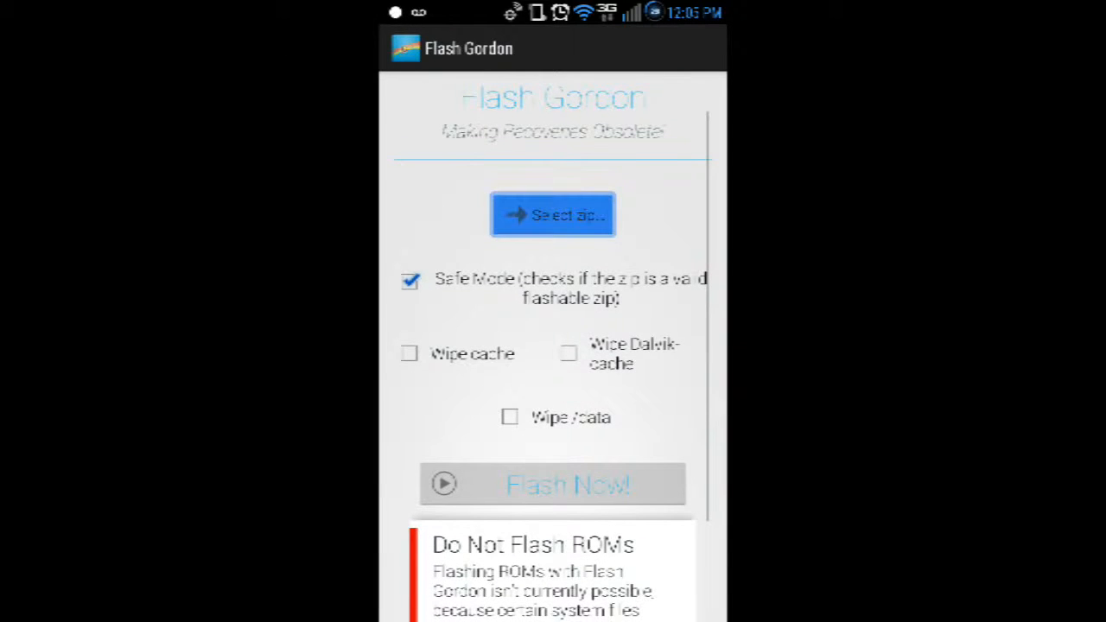
left_click(554, 214)
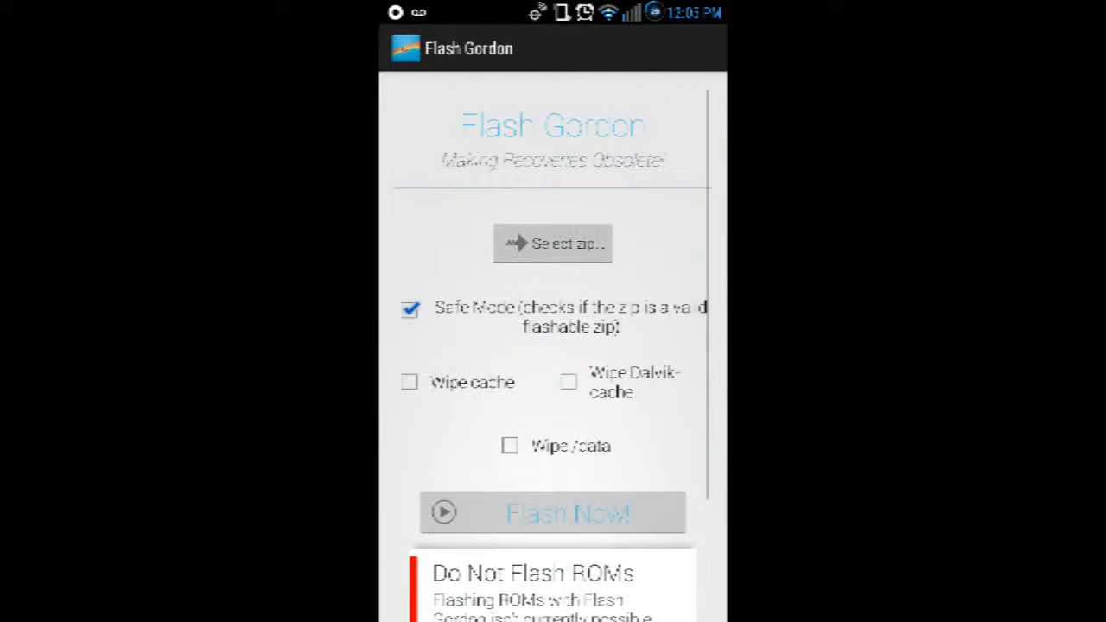
- Scroll through the home screen on the way to Chrome's search page
scroll("down", 3)
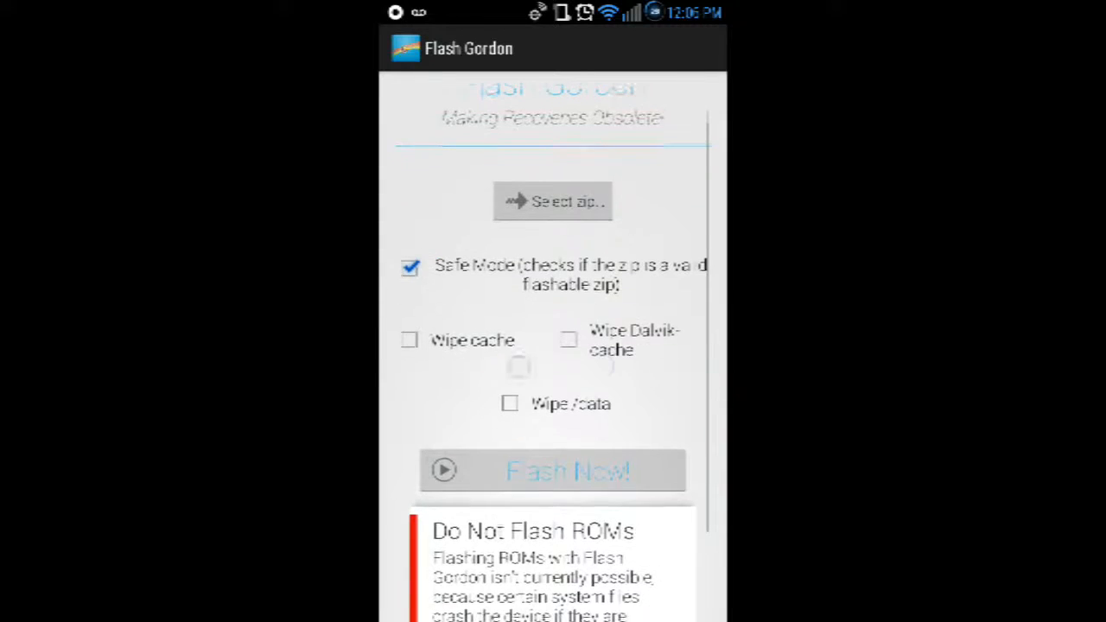
scroll("down", 3)
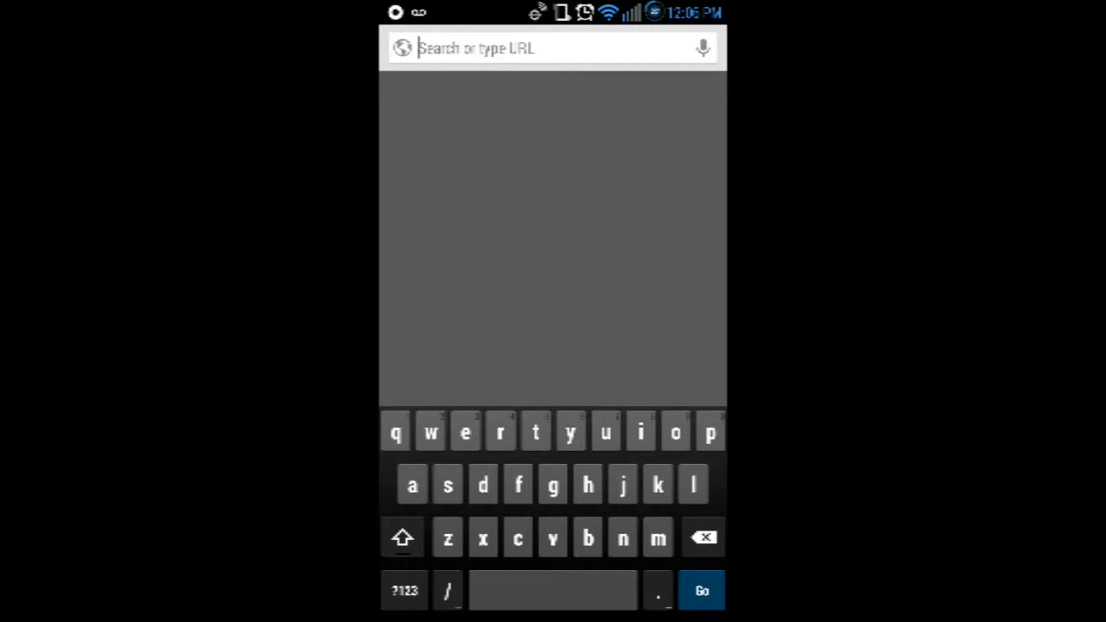
- Enter 'build.prop tweaks' in the Chrome omnibox and keep editing the query
type("b")
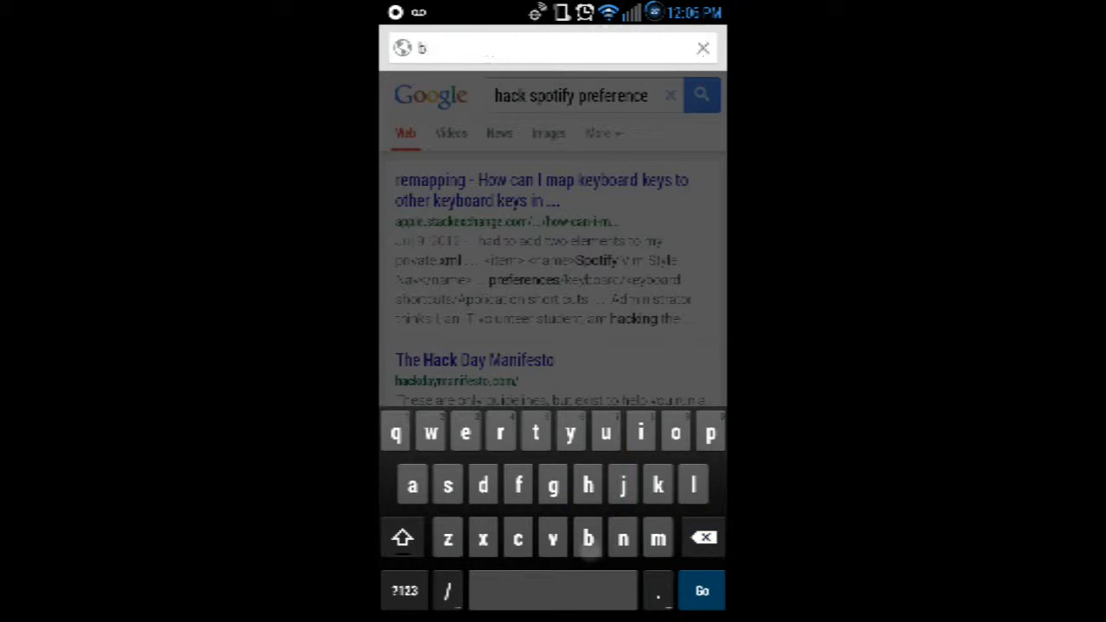
type("uild")
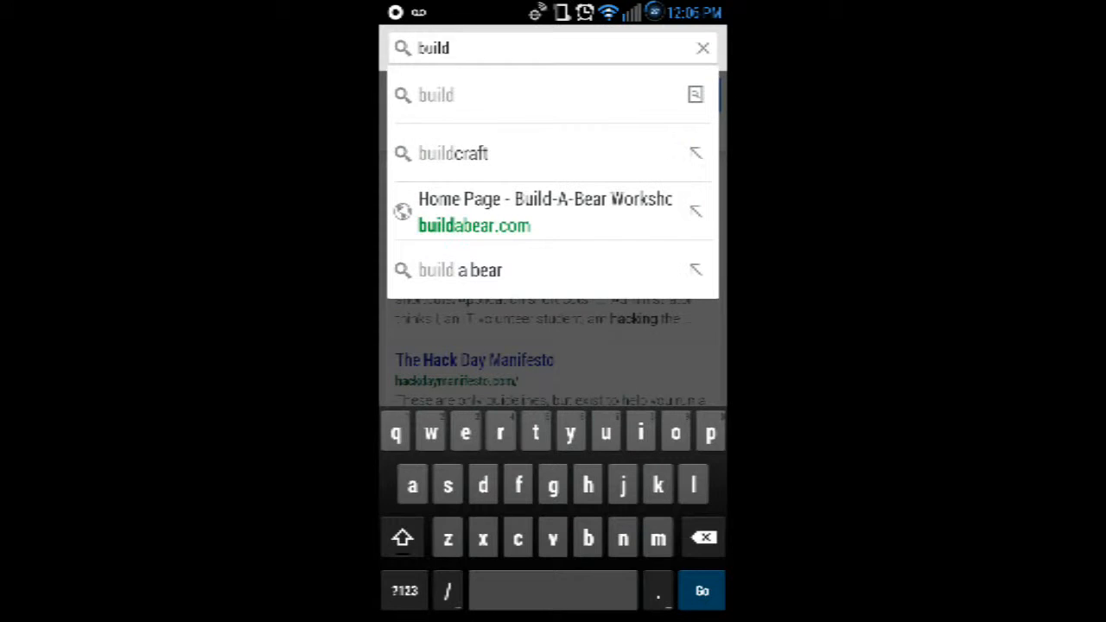
type(".prop tweaks")
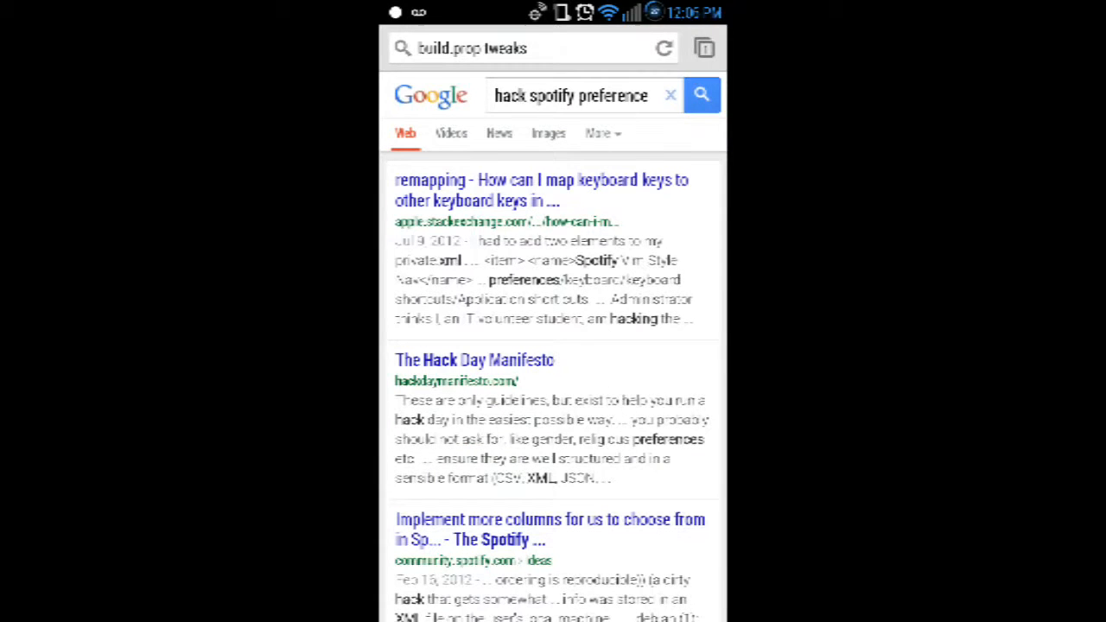
left_click(524, 49)
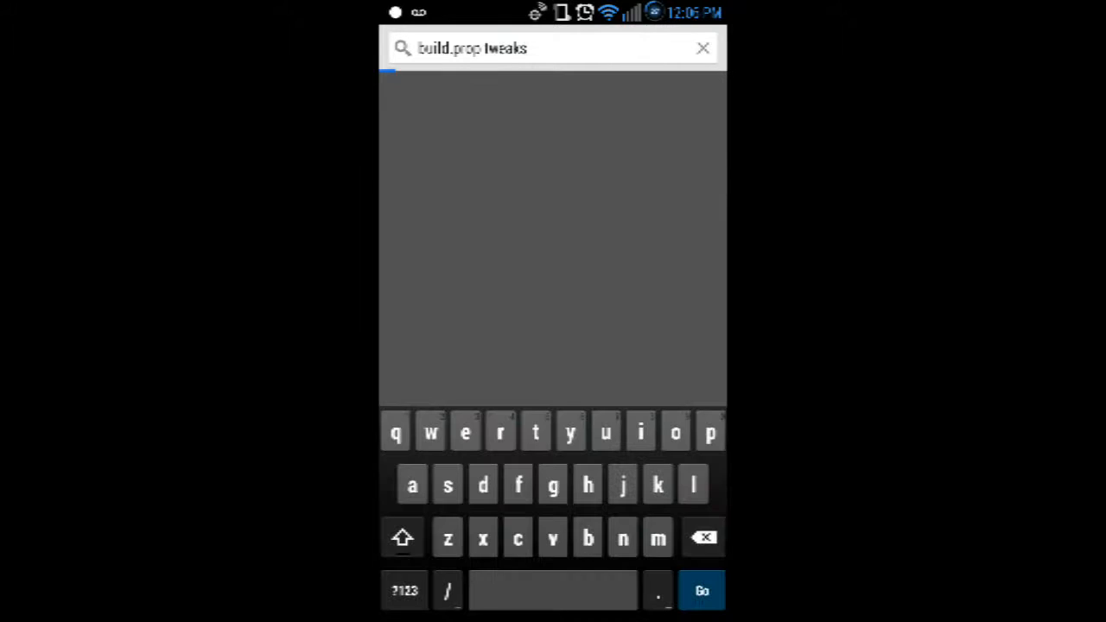